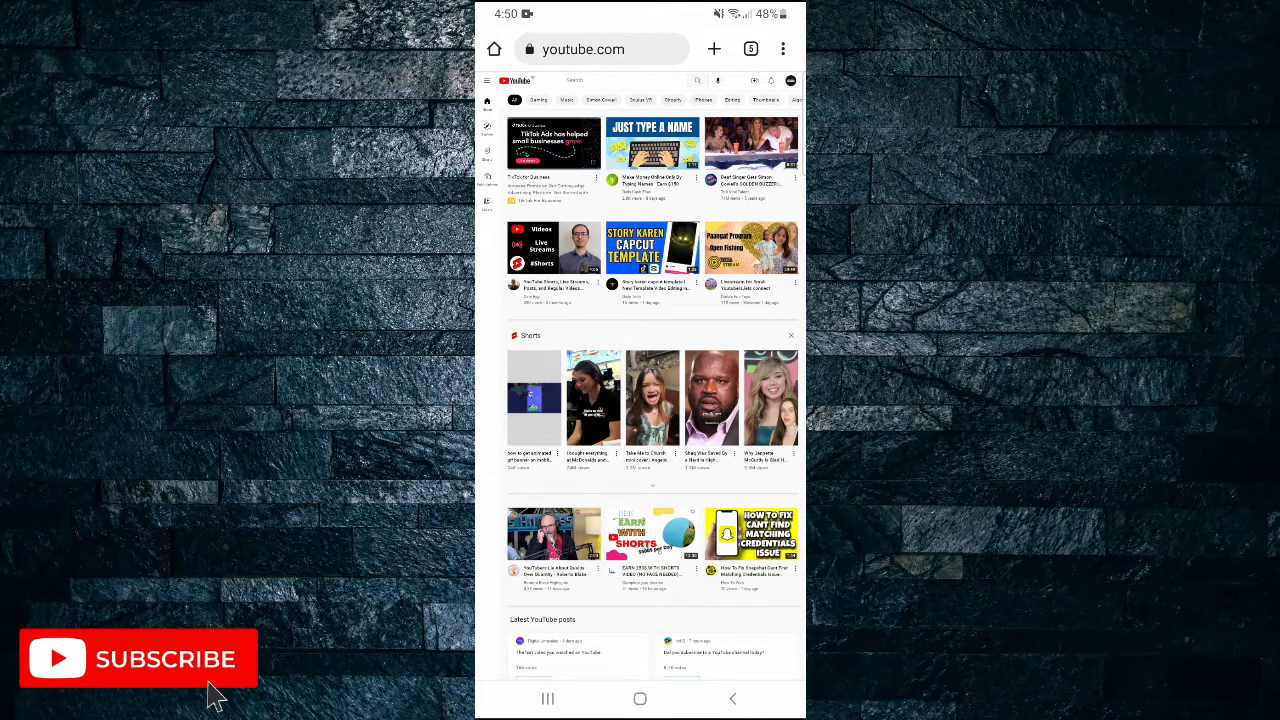
pyautogui.click(784, 48)
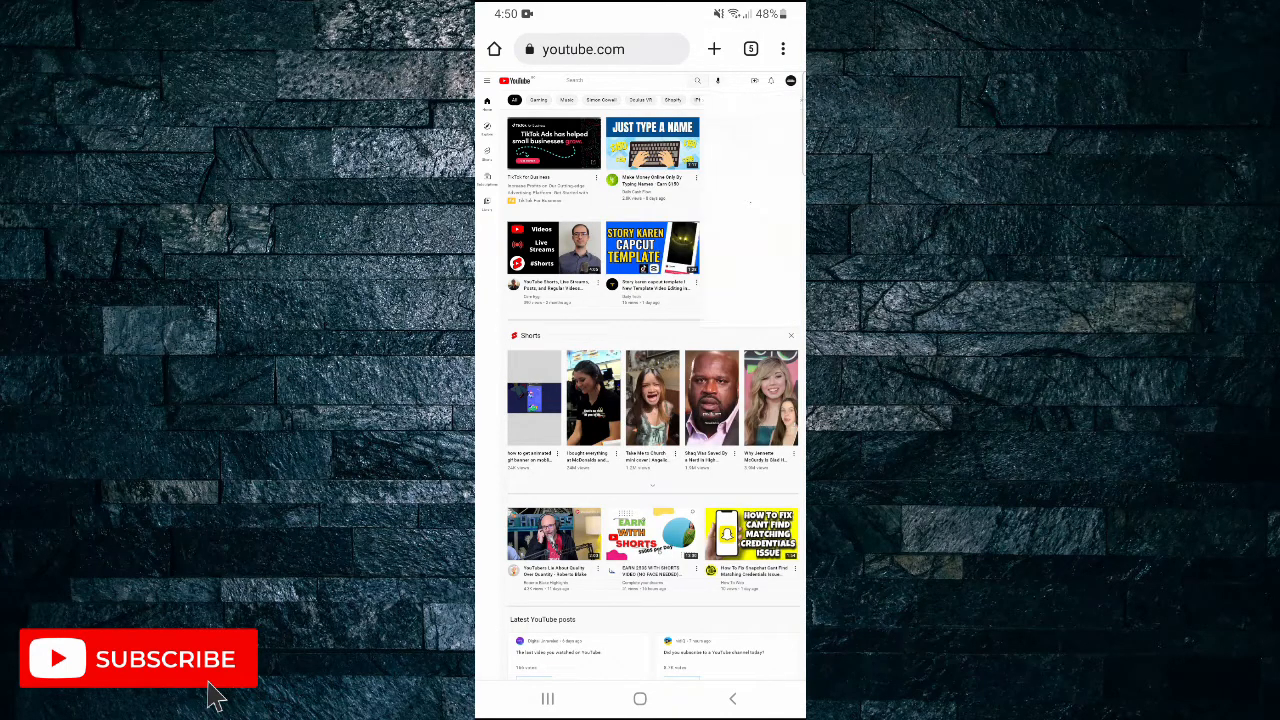
pyautogui.click(792, 80)
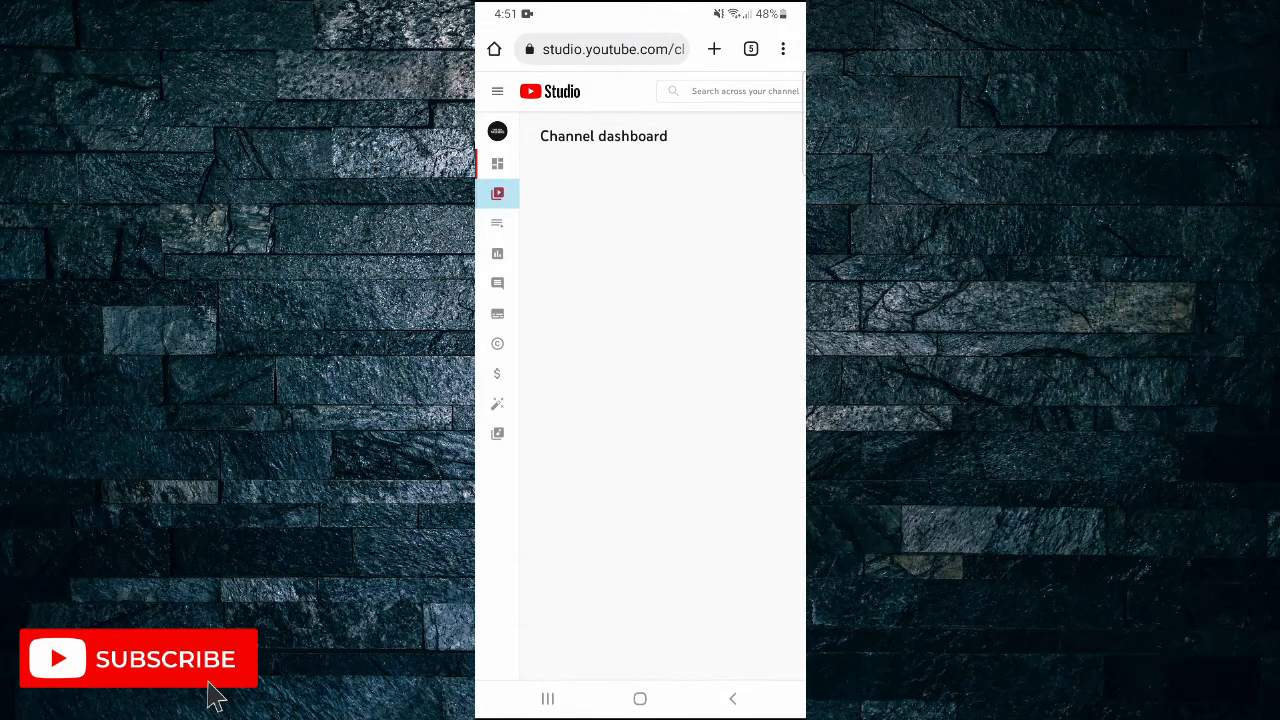
# Open the Channel content page listing the uploaded videos
pyautogui.click(496, 192)
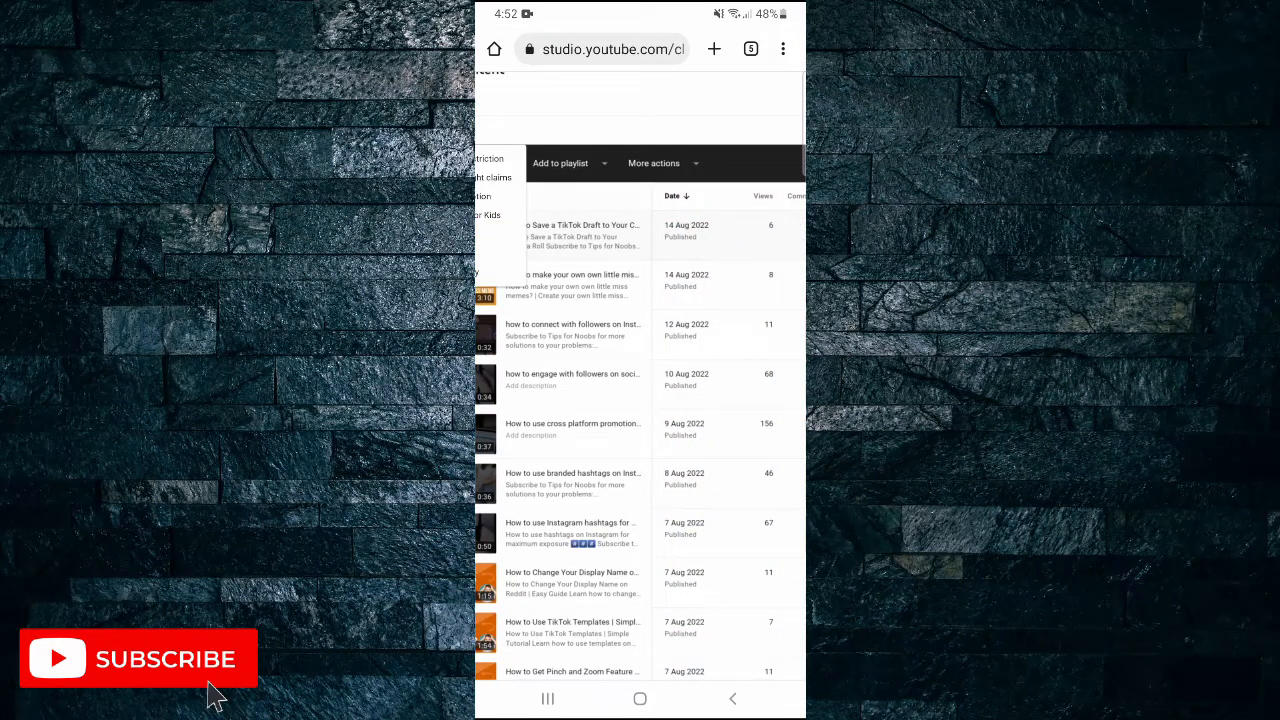
pyautogui.click(654, 164)
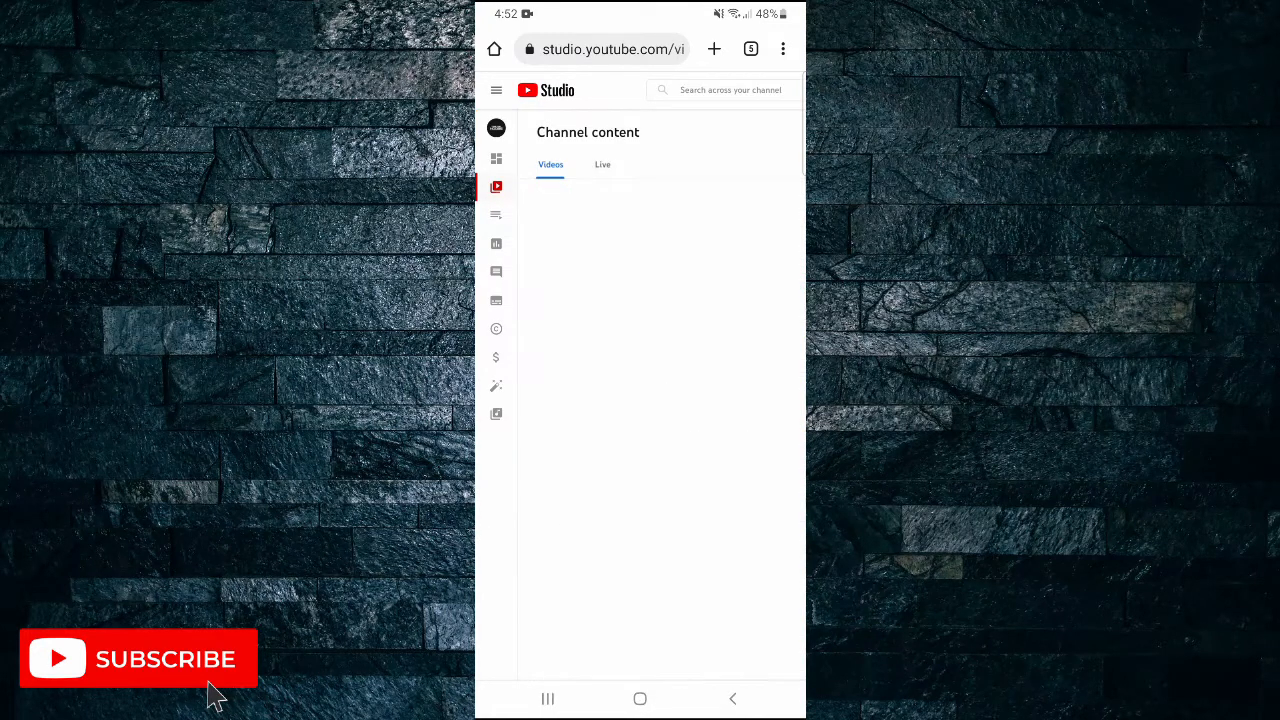
# Open the Little Miss meme video's details and its Download/Delete/Promote menu
pyautogui.click(496, 156)
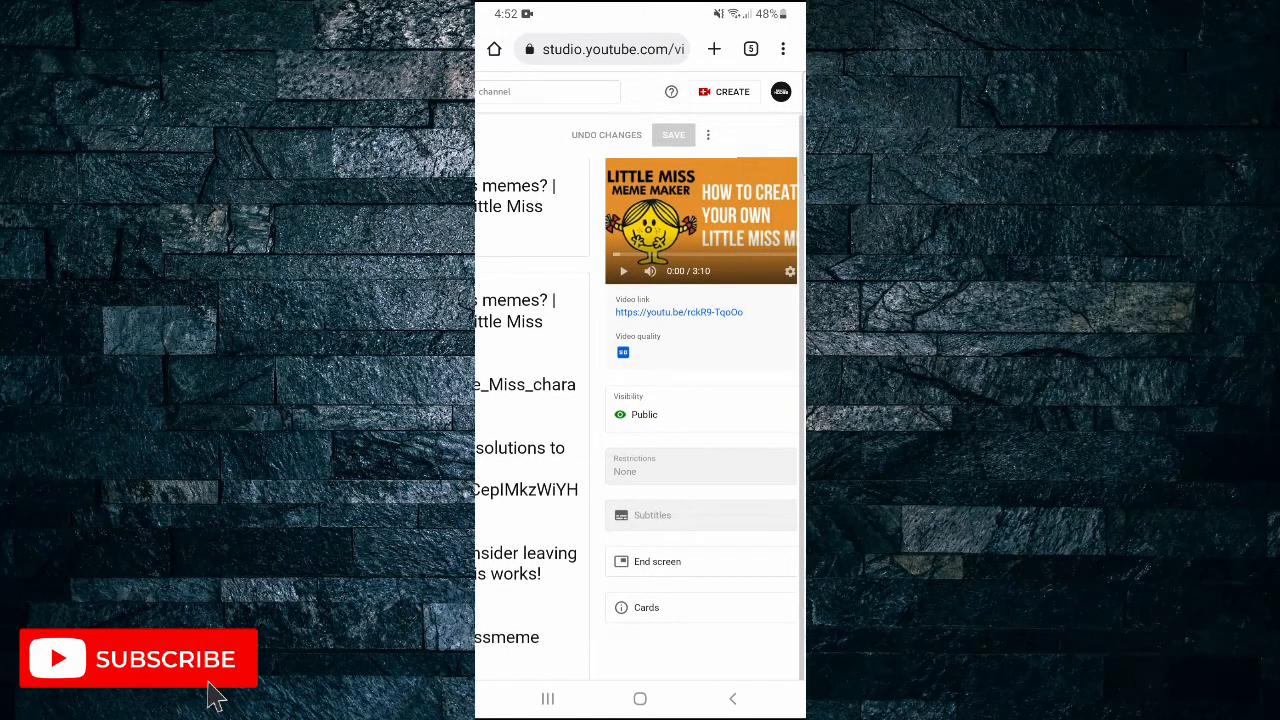
pyautogui.click(708, 134)
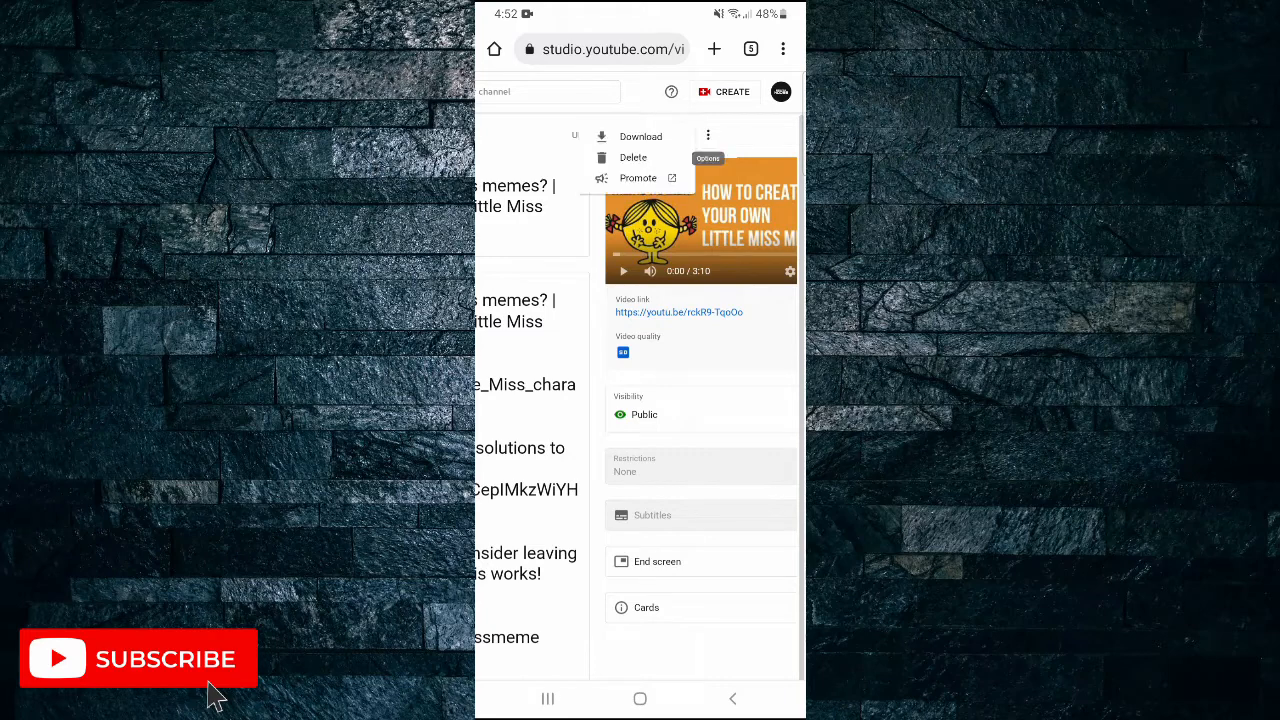